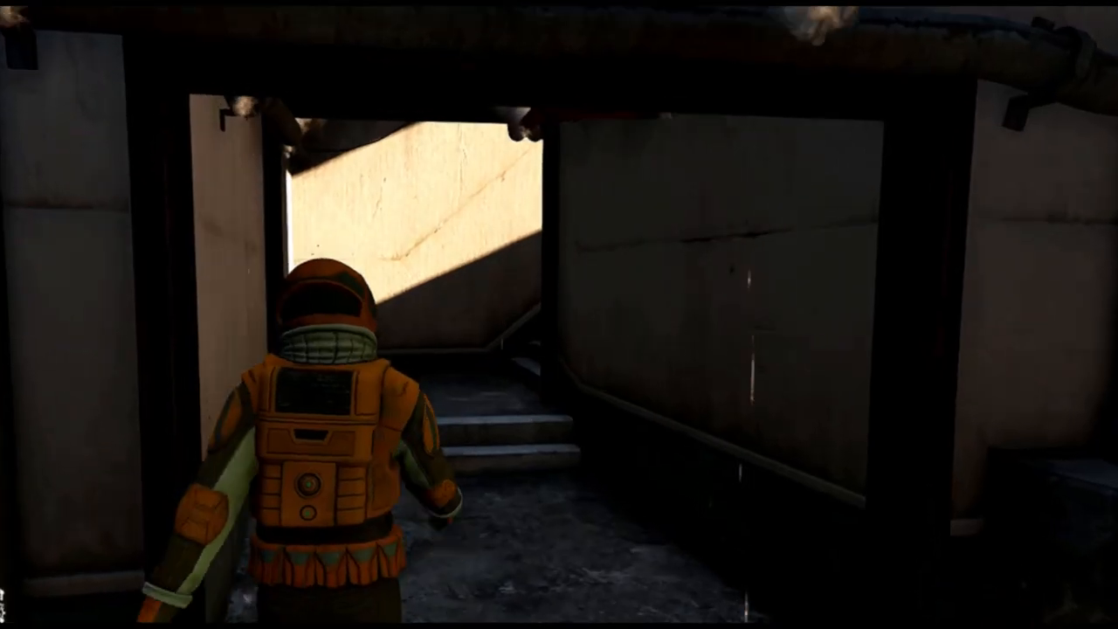
Cut to the Arctic methane Facebook post and scroll down through its paragraphs.
key(w)
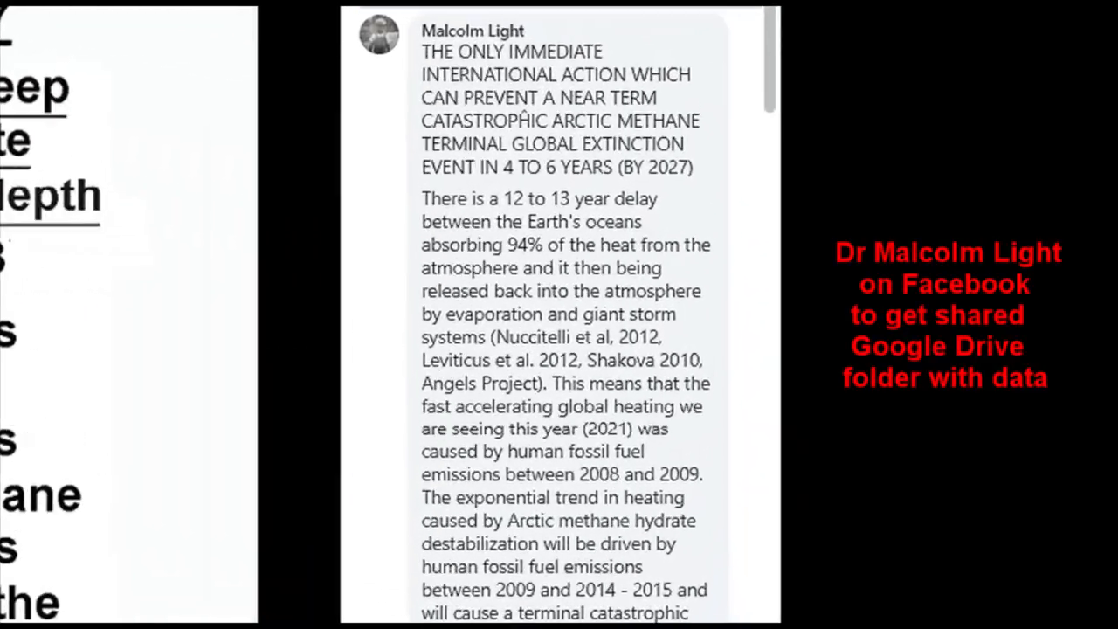
scroll(down, 3)
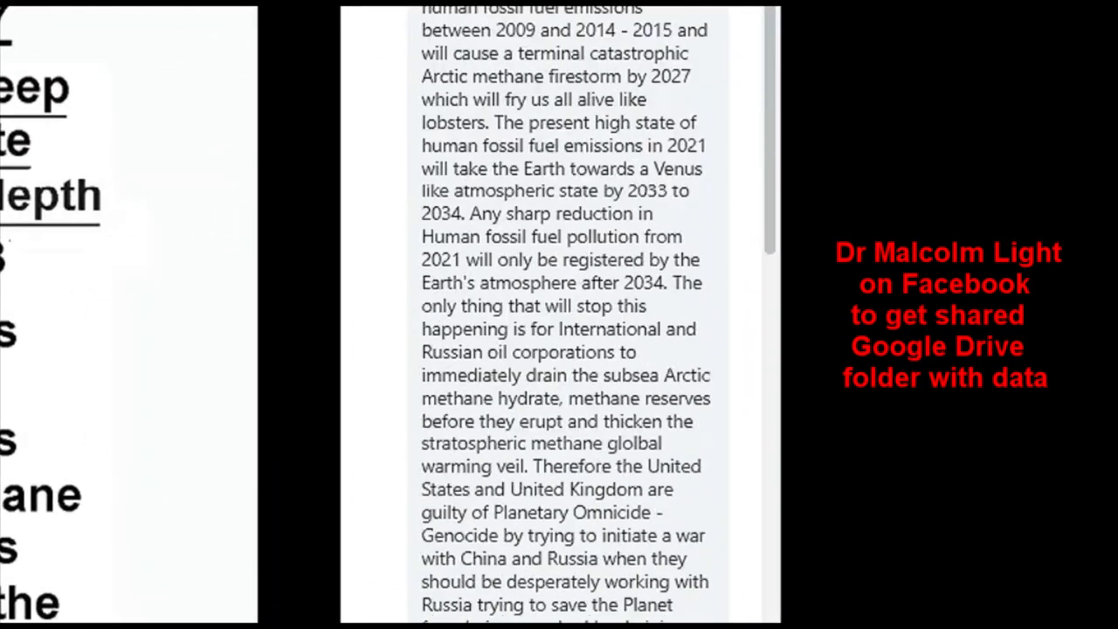